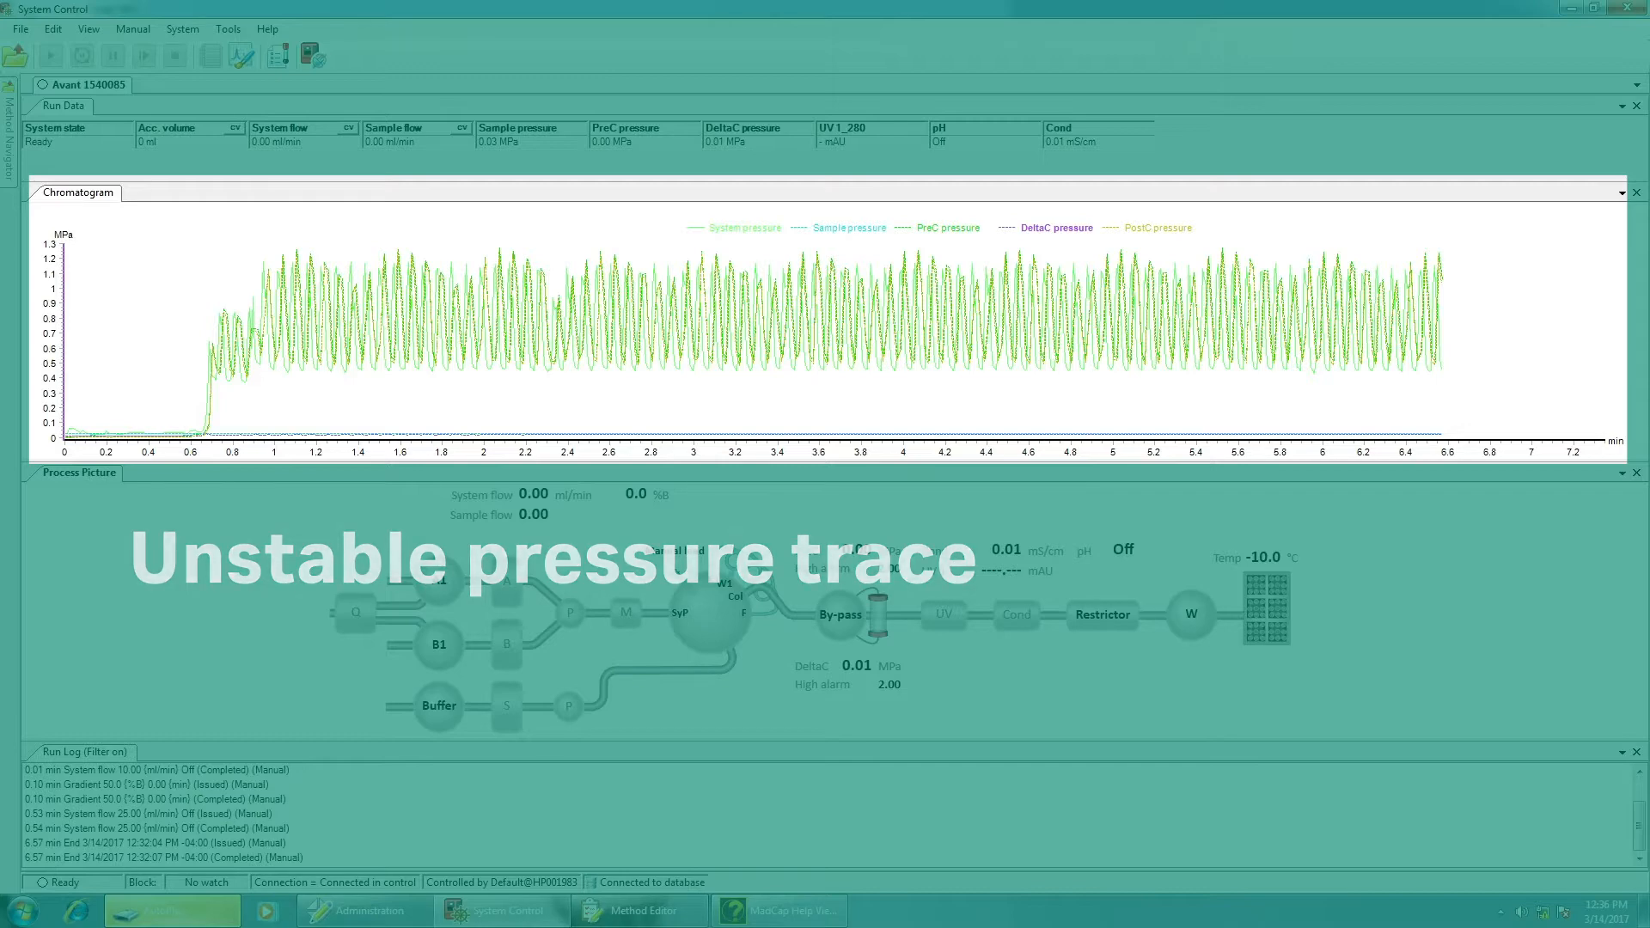
Issue the manual Inlet B instruction so pump B draws from inlet B1
click(132, 28)
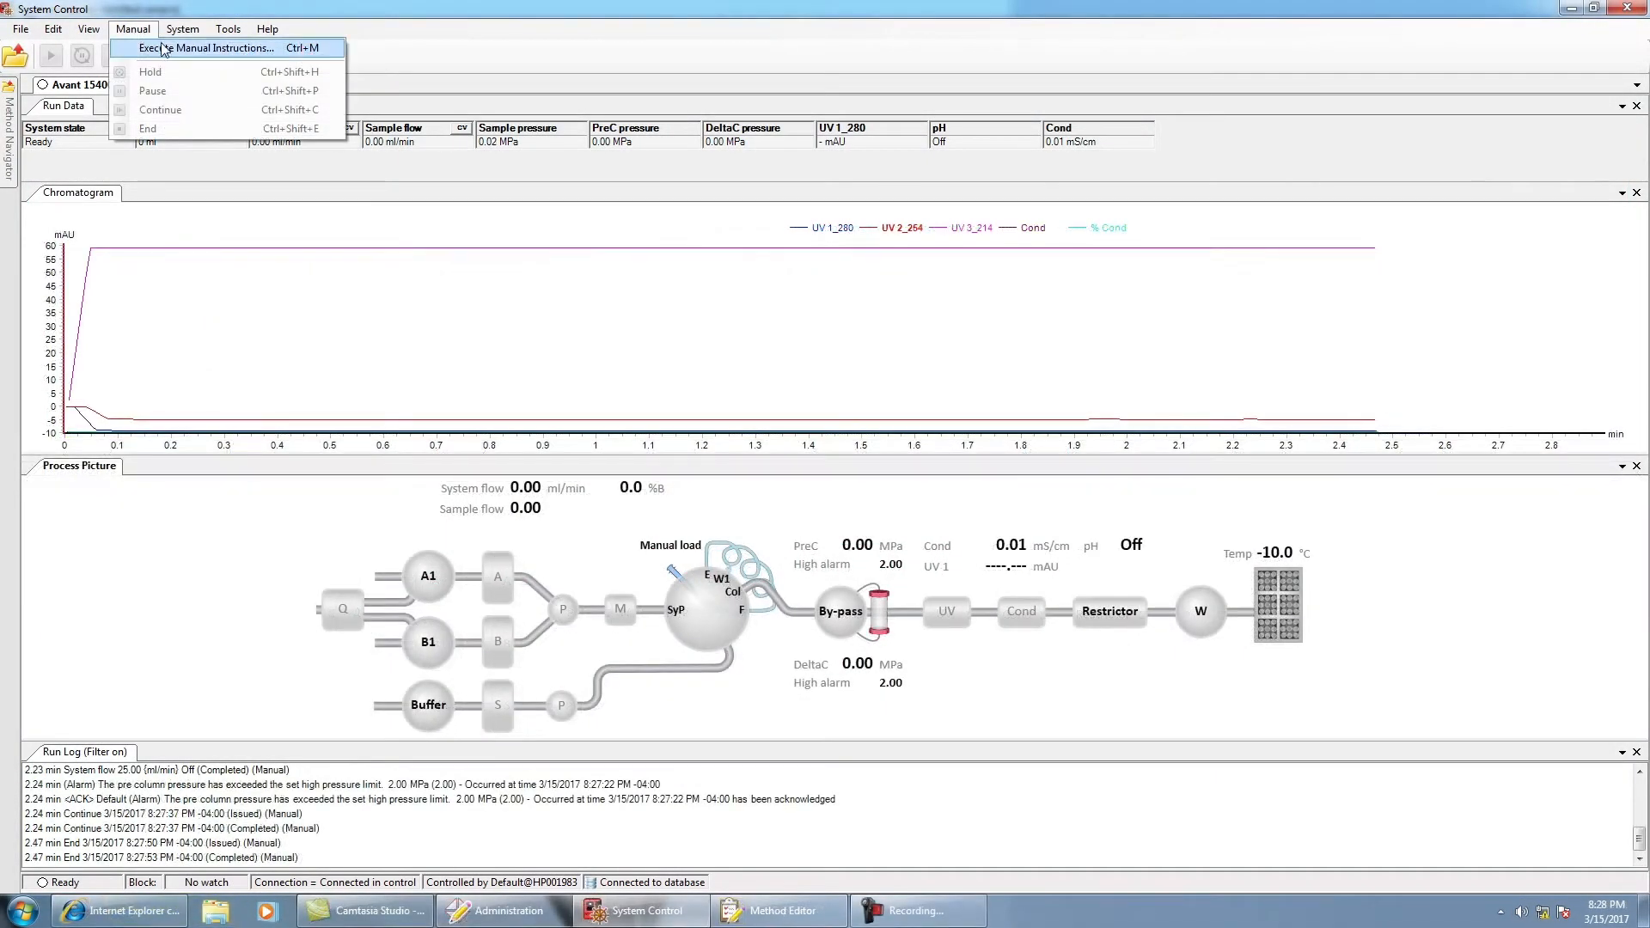
click(207, 47)
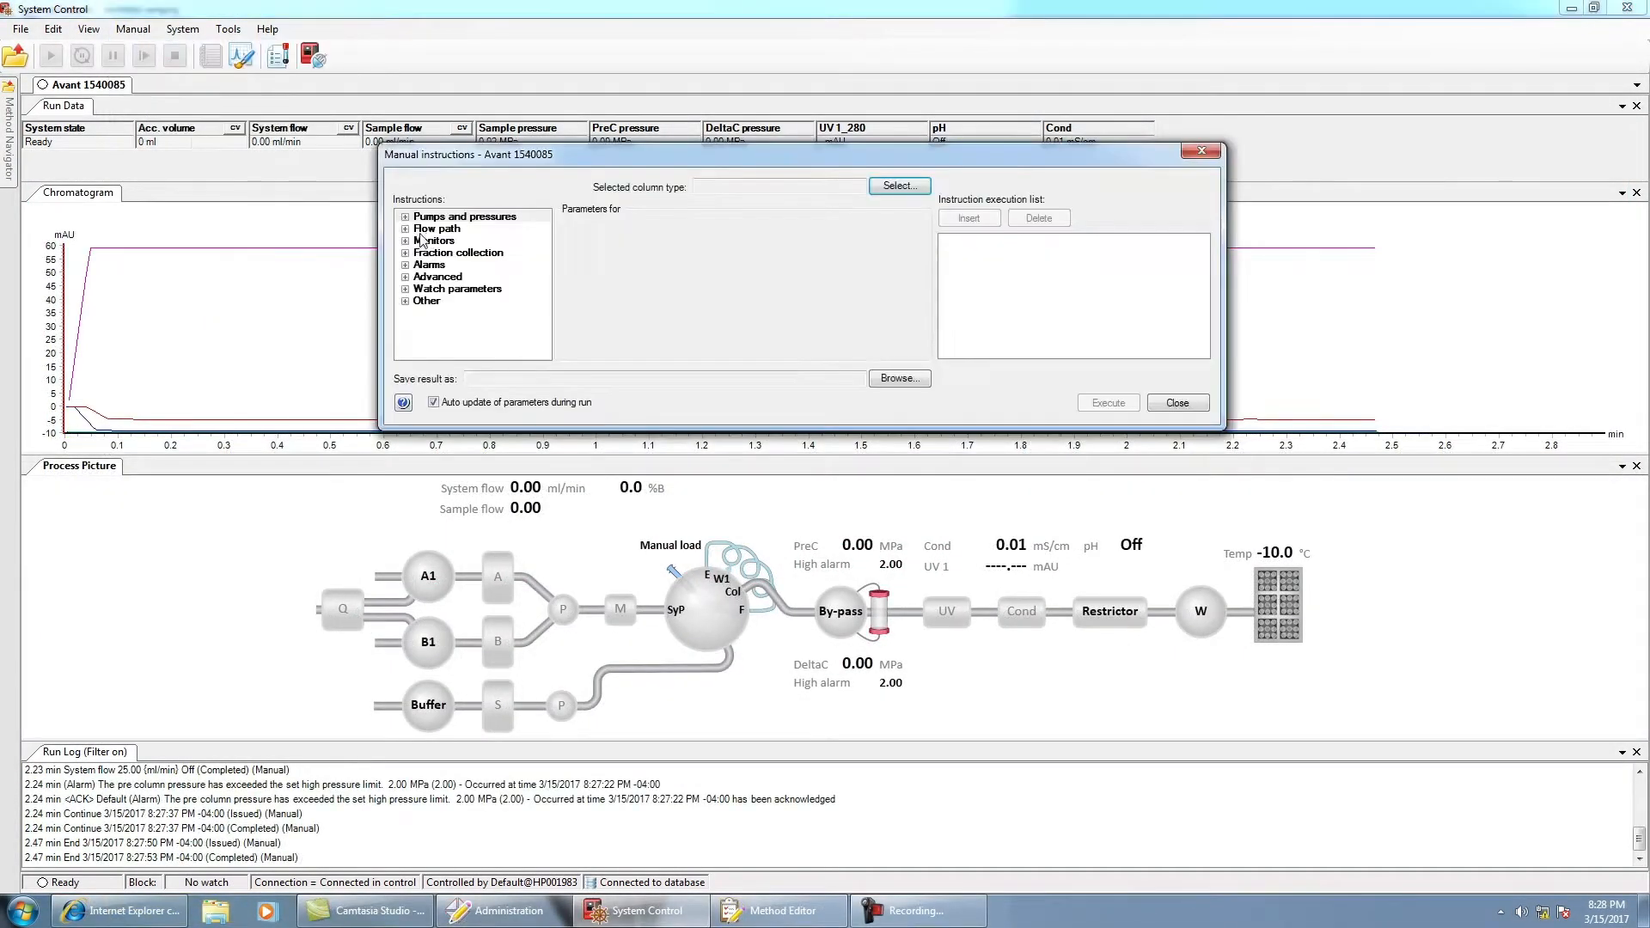
click(436, 229)
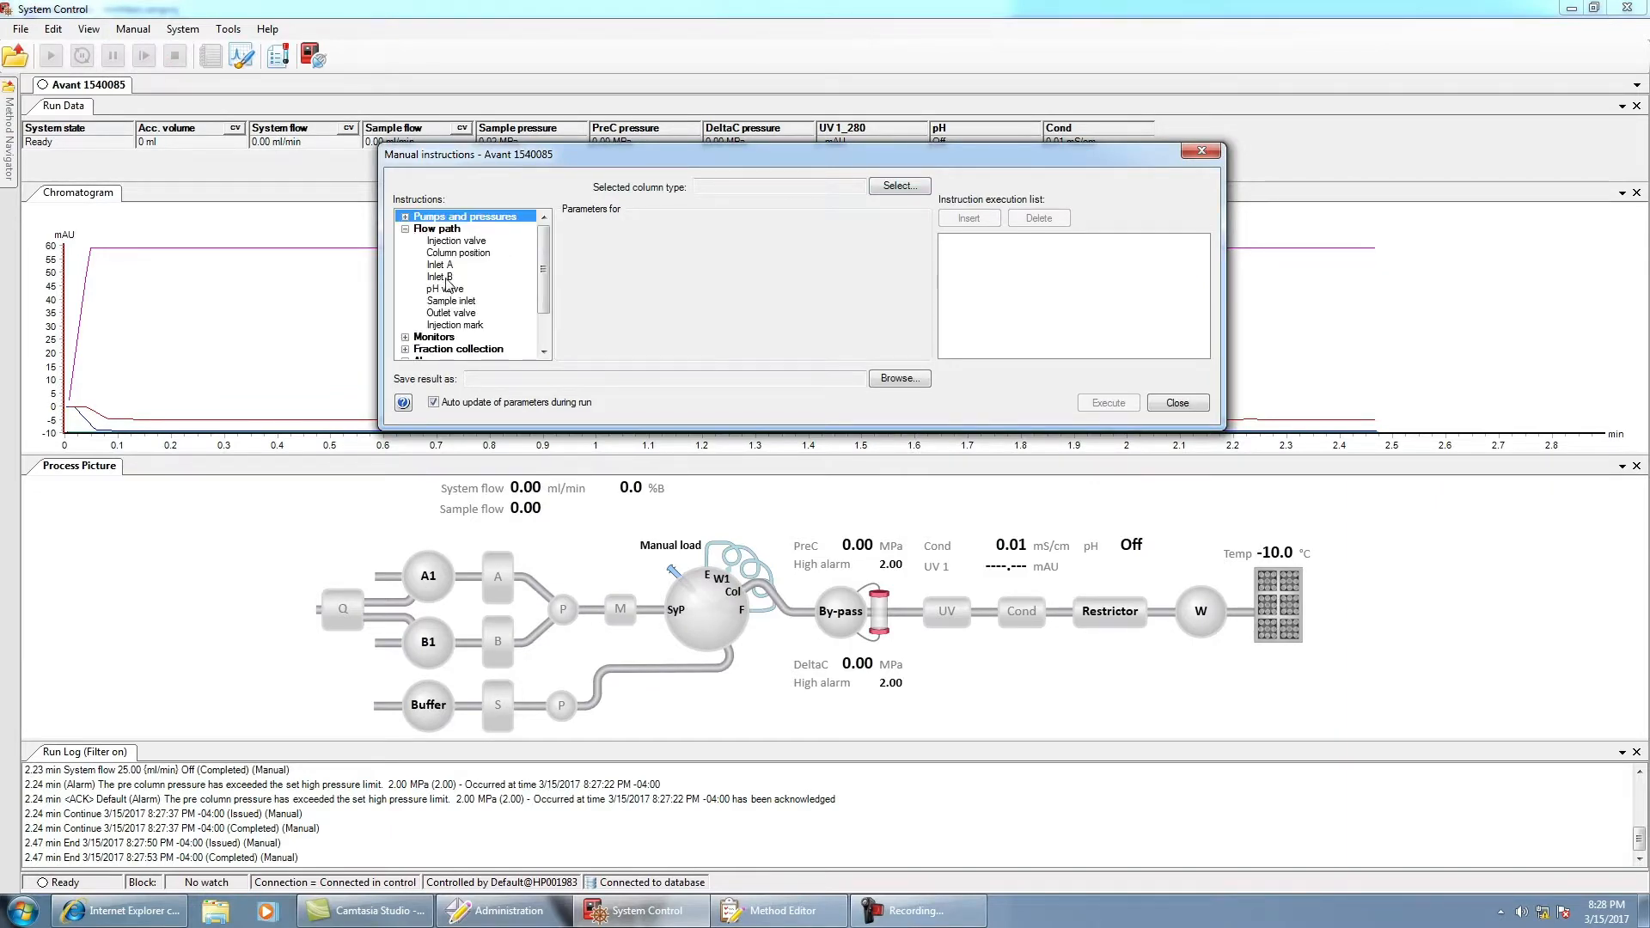
click(966, 217)
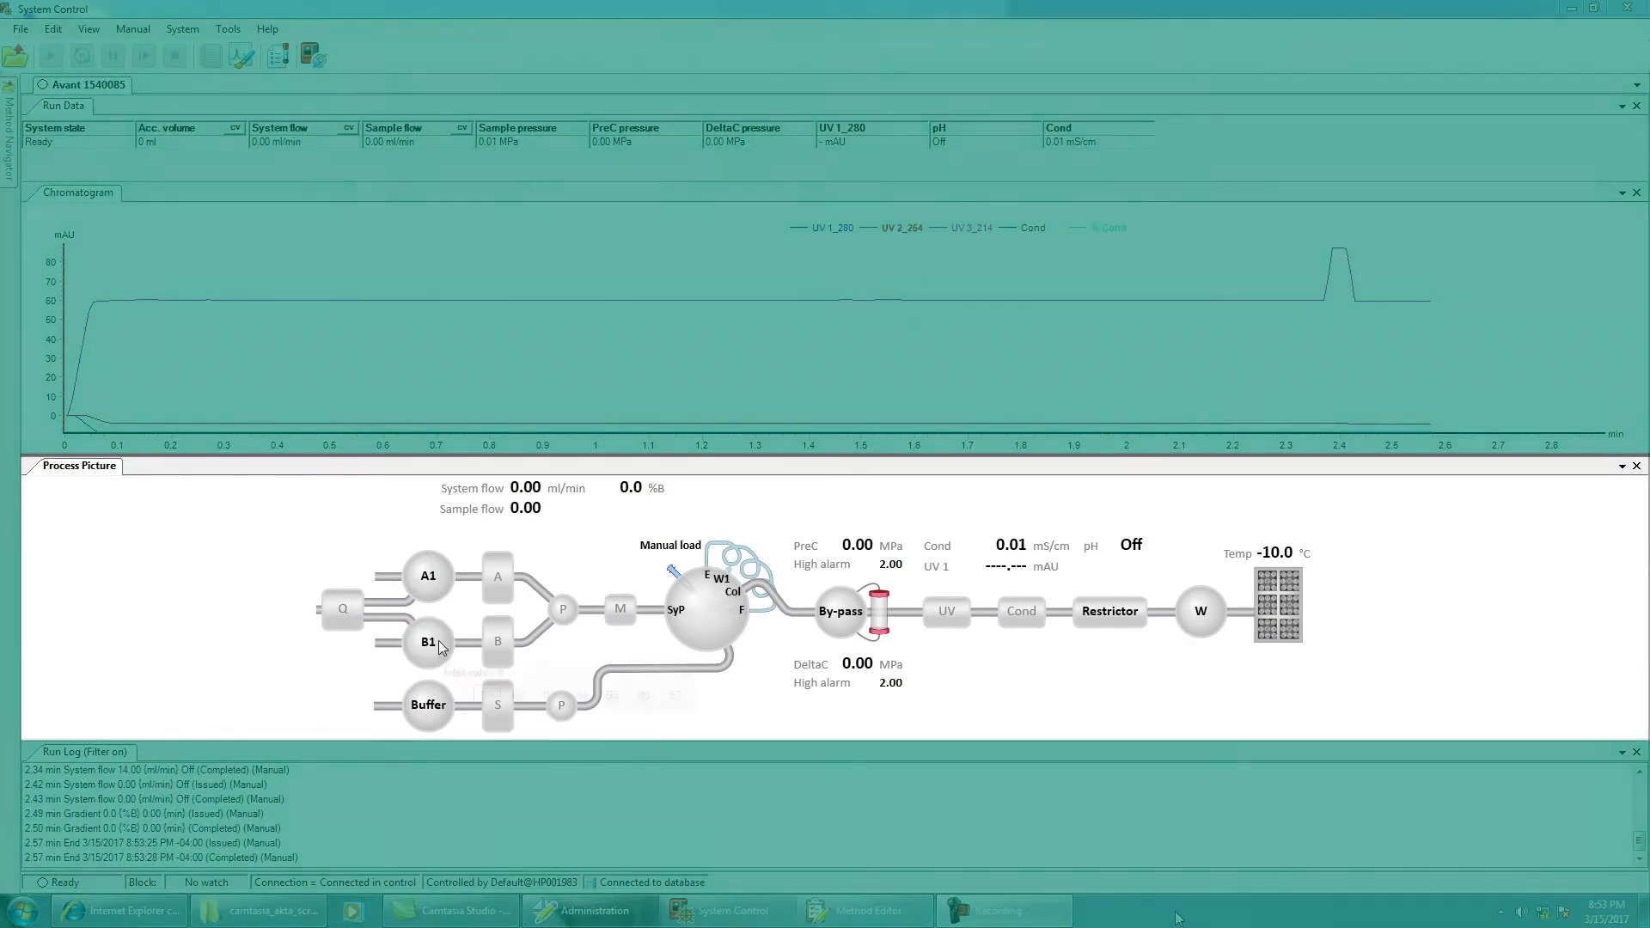
click(427, 642)
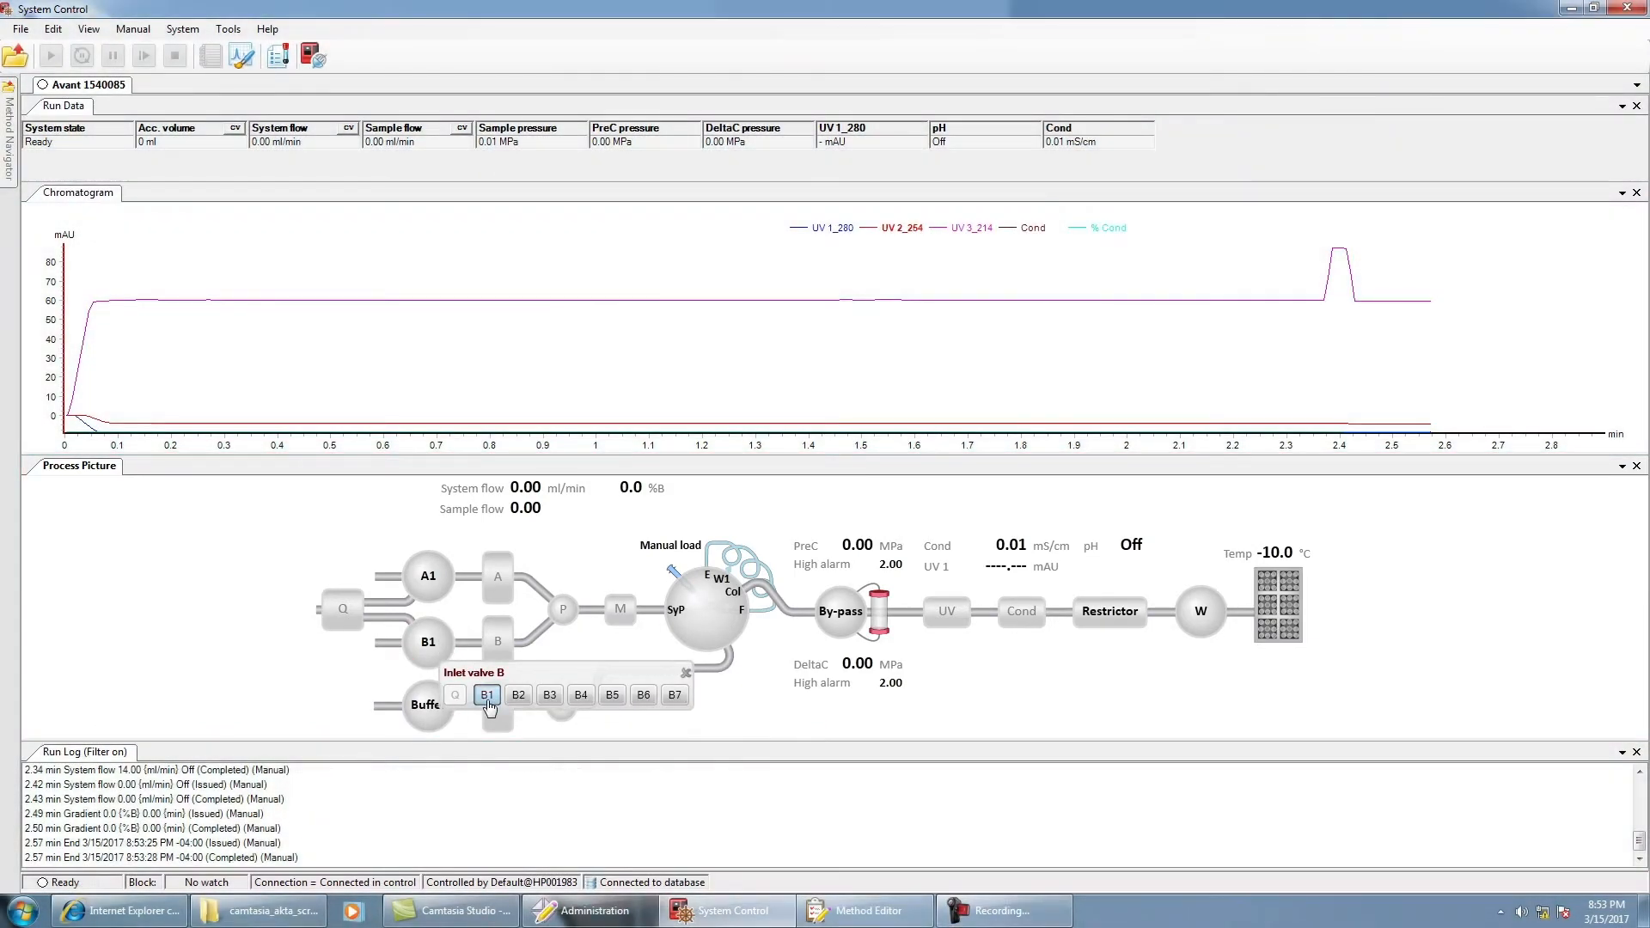
click(487, 694)
text(20)
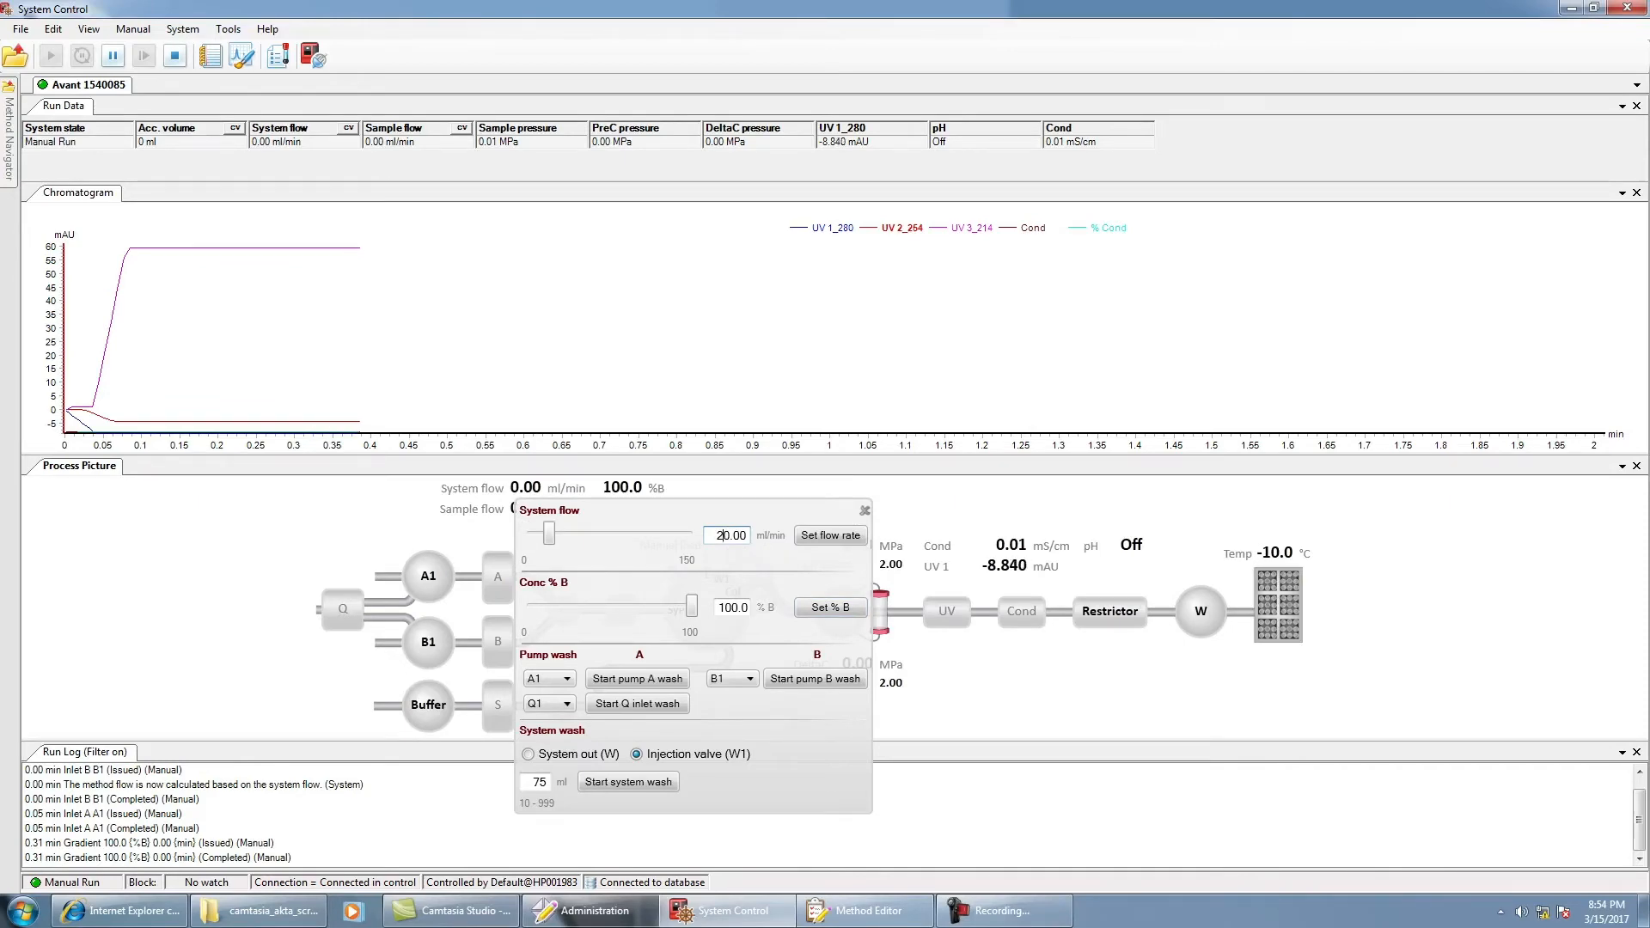
mouse_move(830, 535)
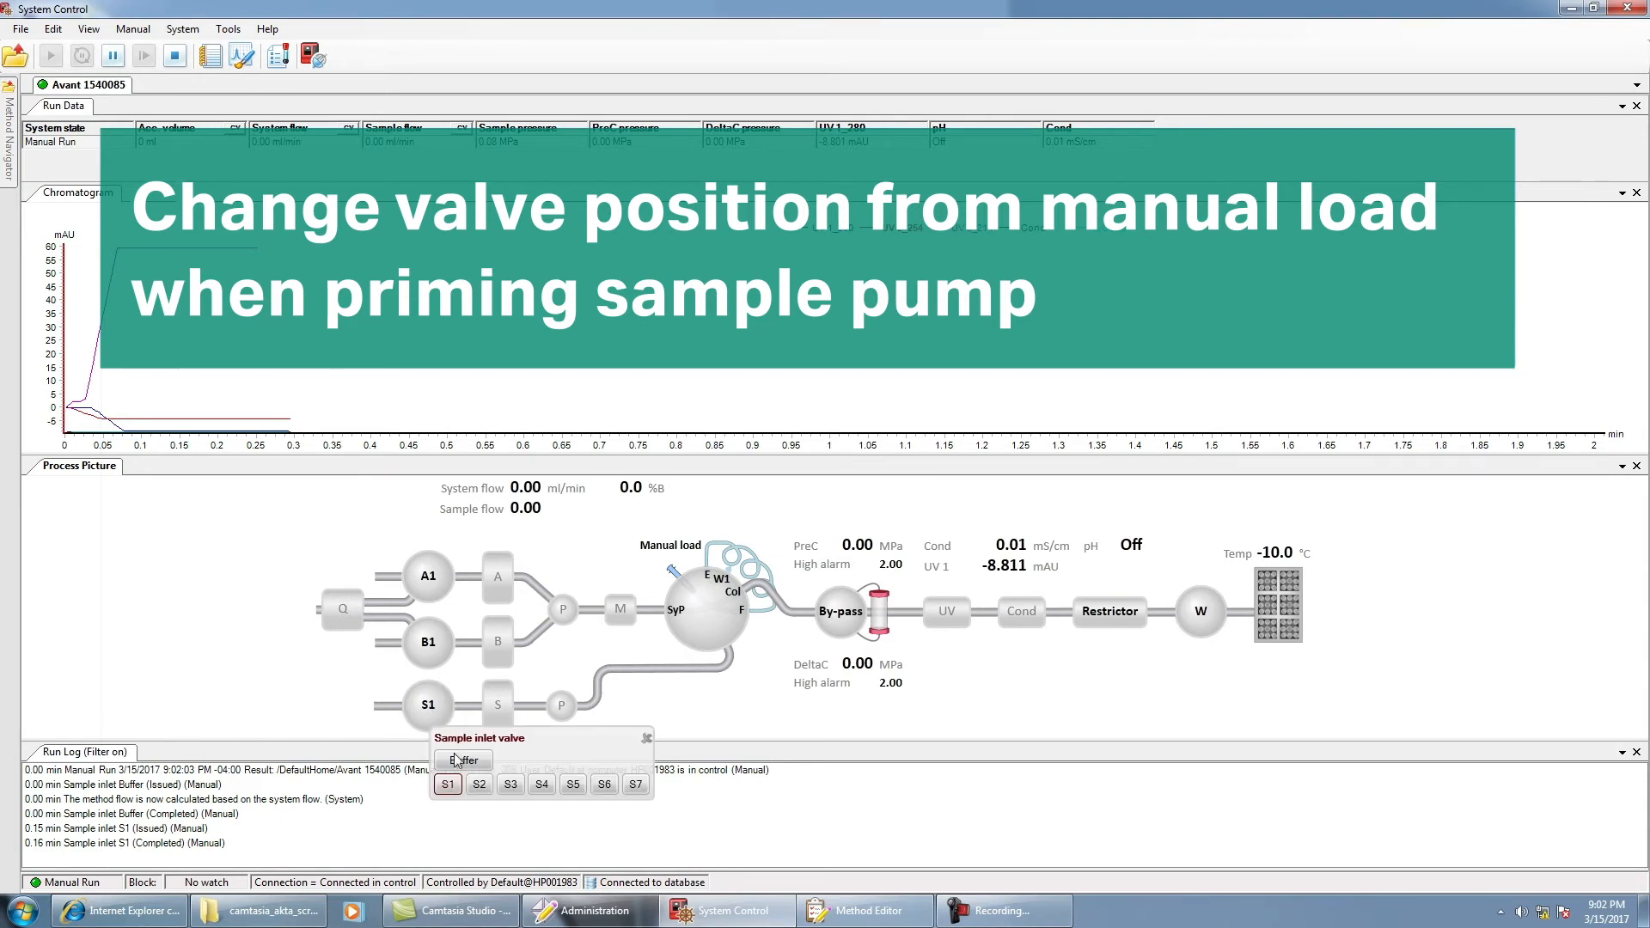
Switch the sample inlet valve to Buffer, then put the injection valve at Sample pump waste
click(464, 759)
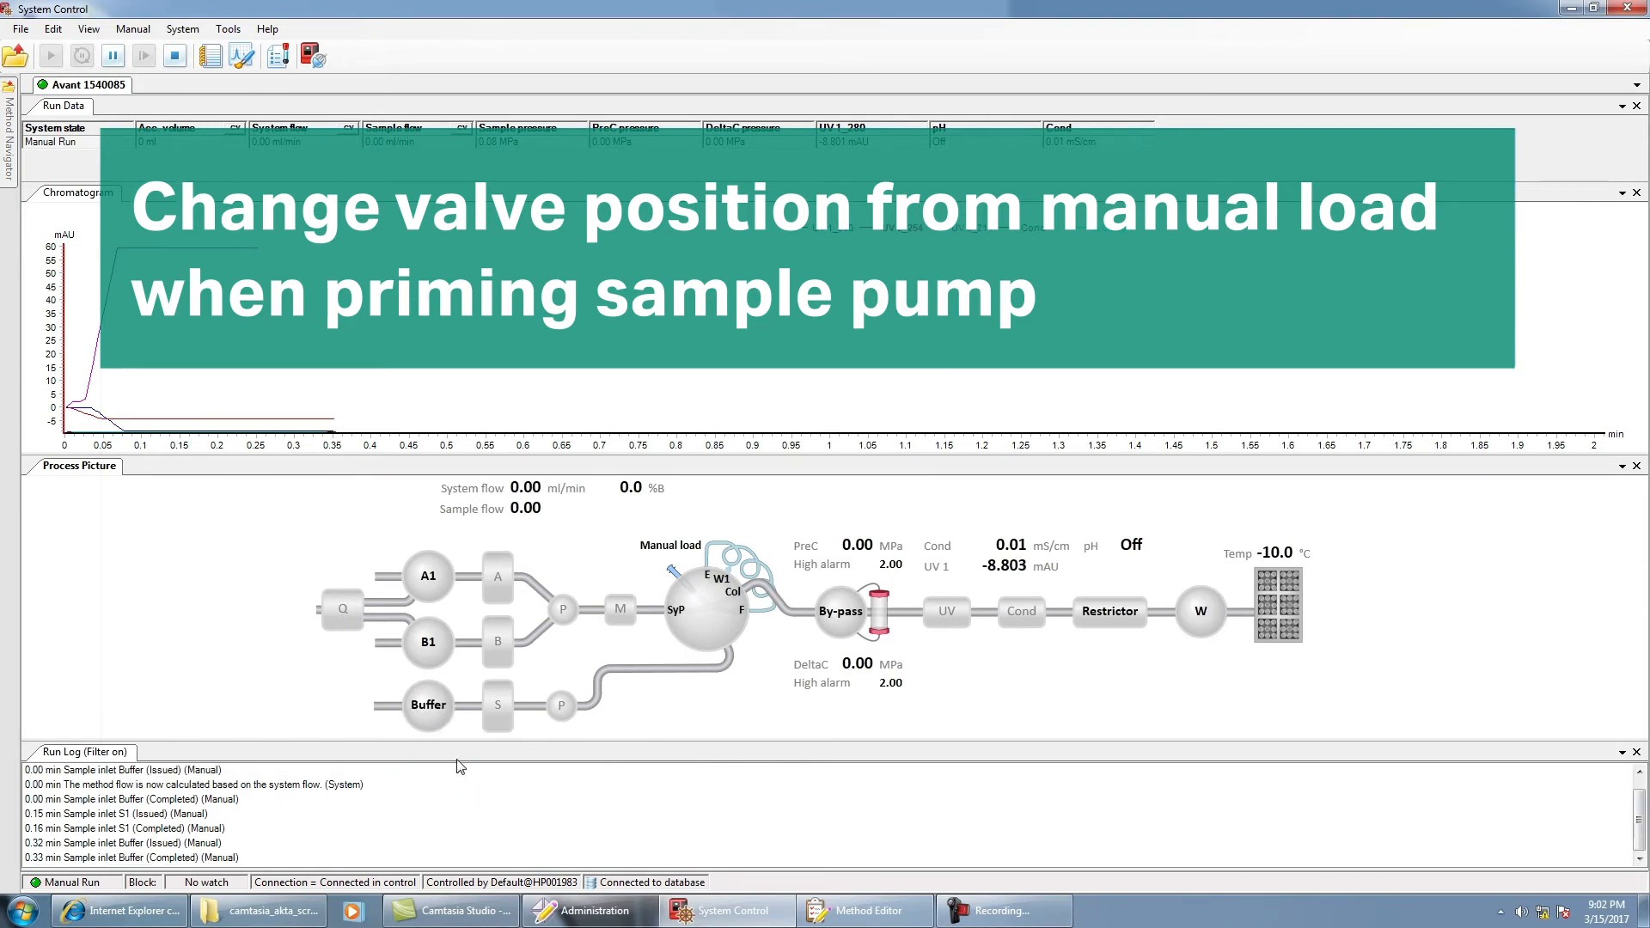
click(708, 609)
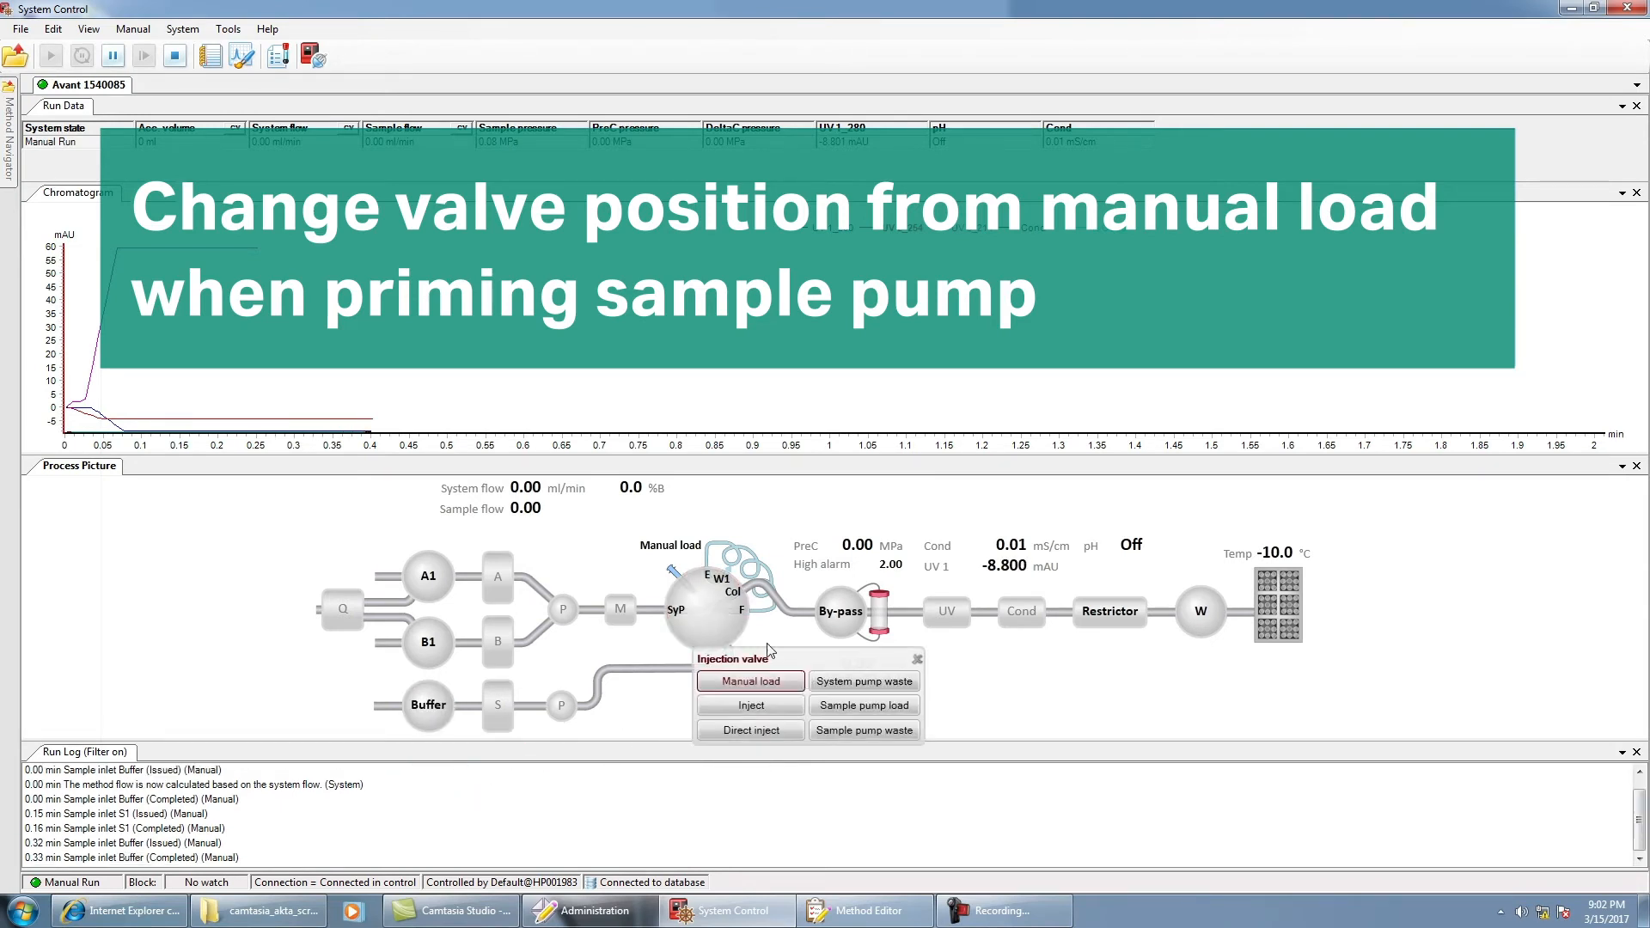
click(863, 704)
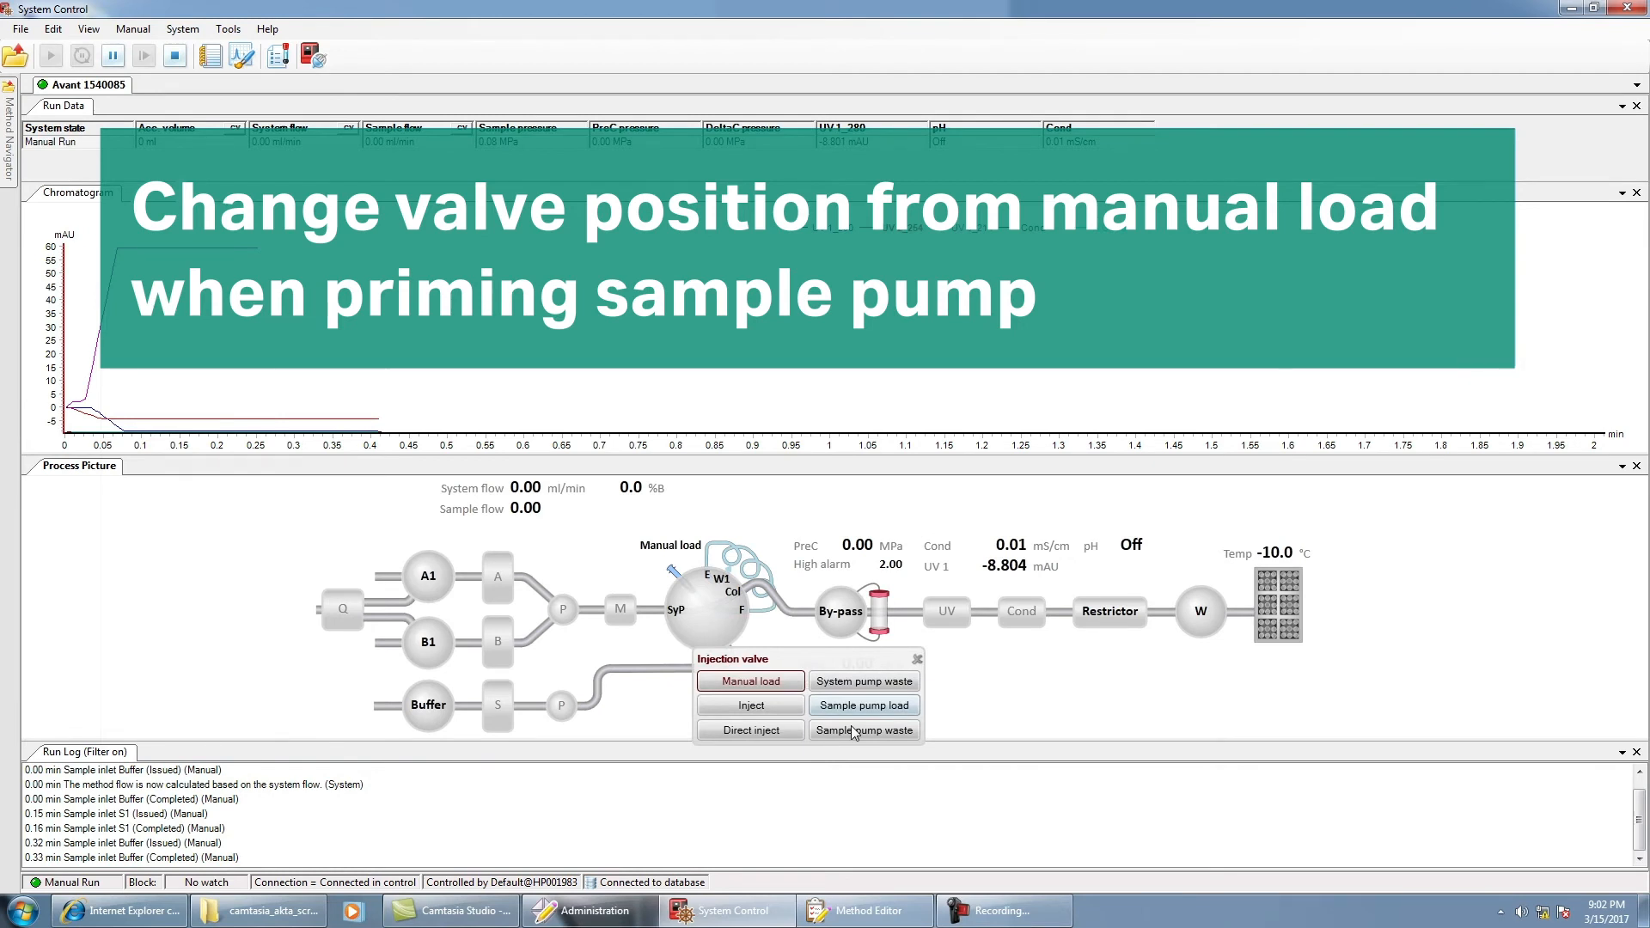
click(863, 730)
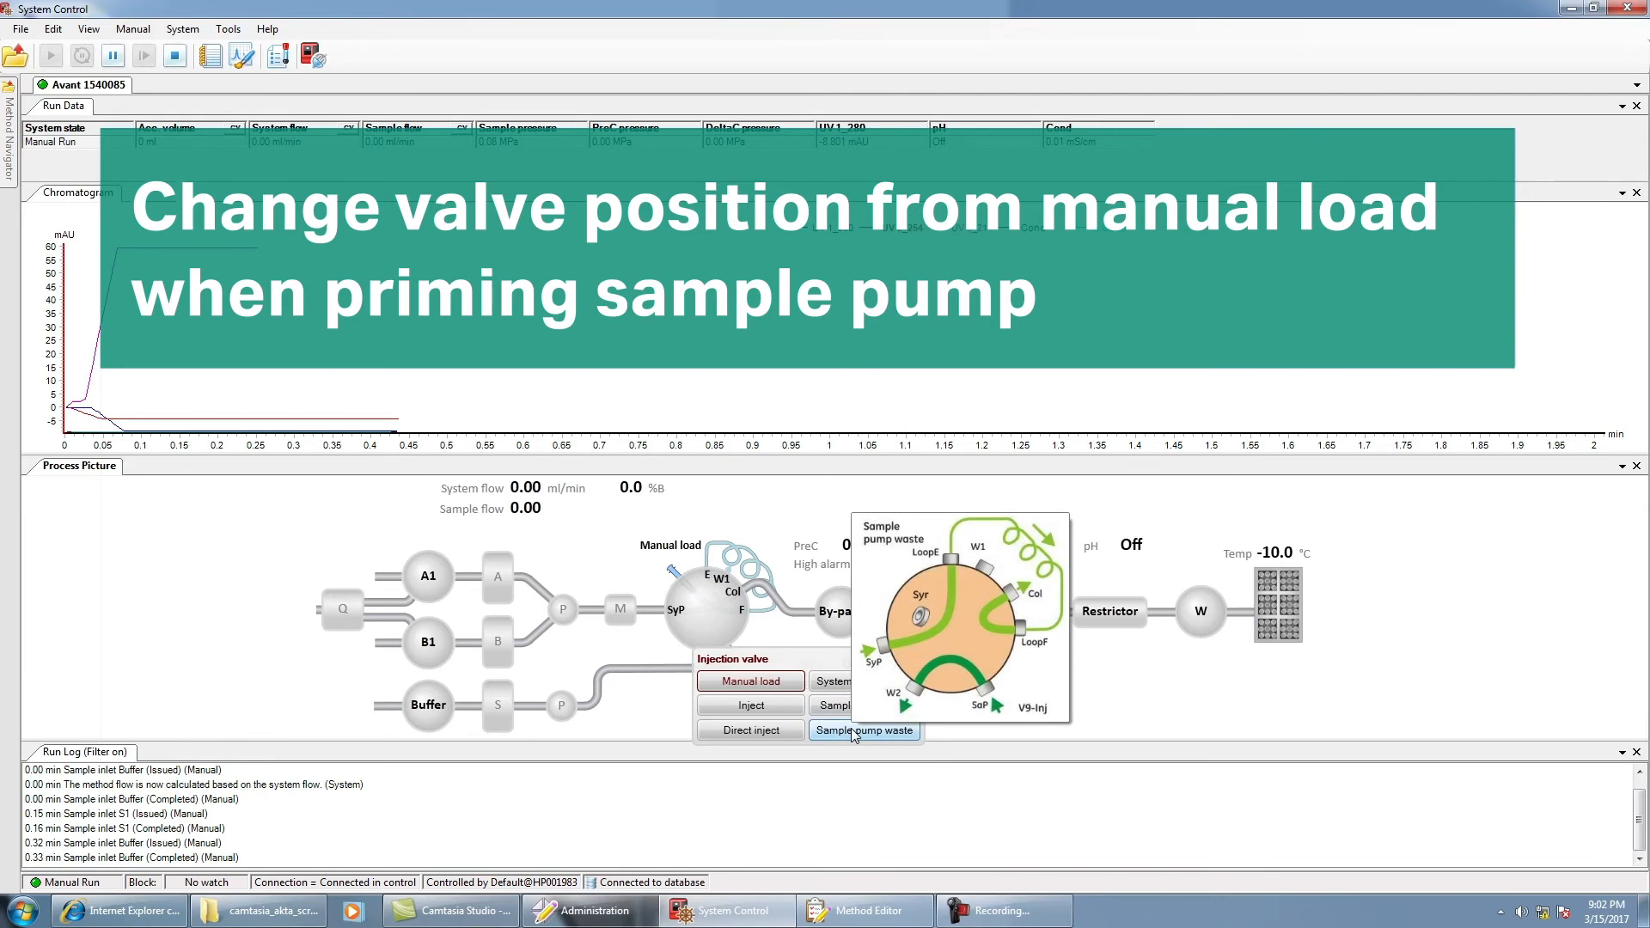
click(862, 730)
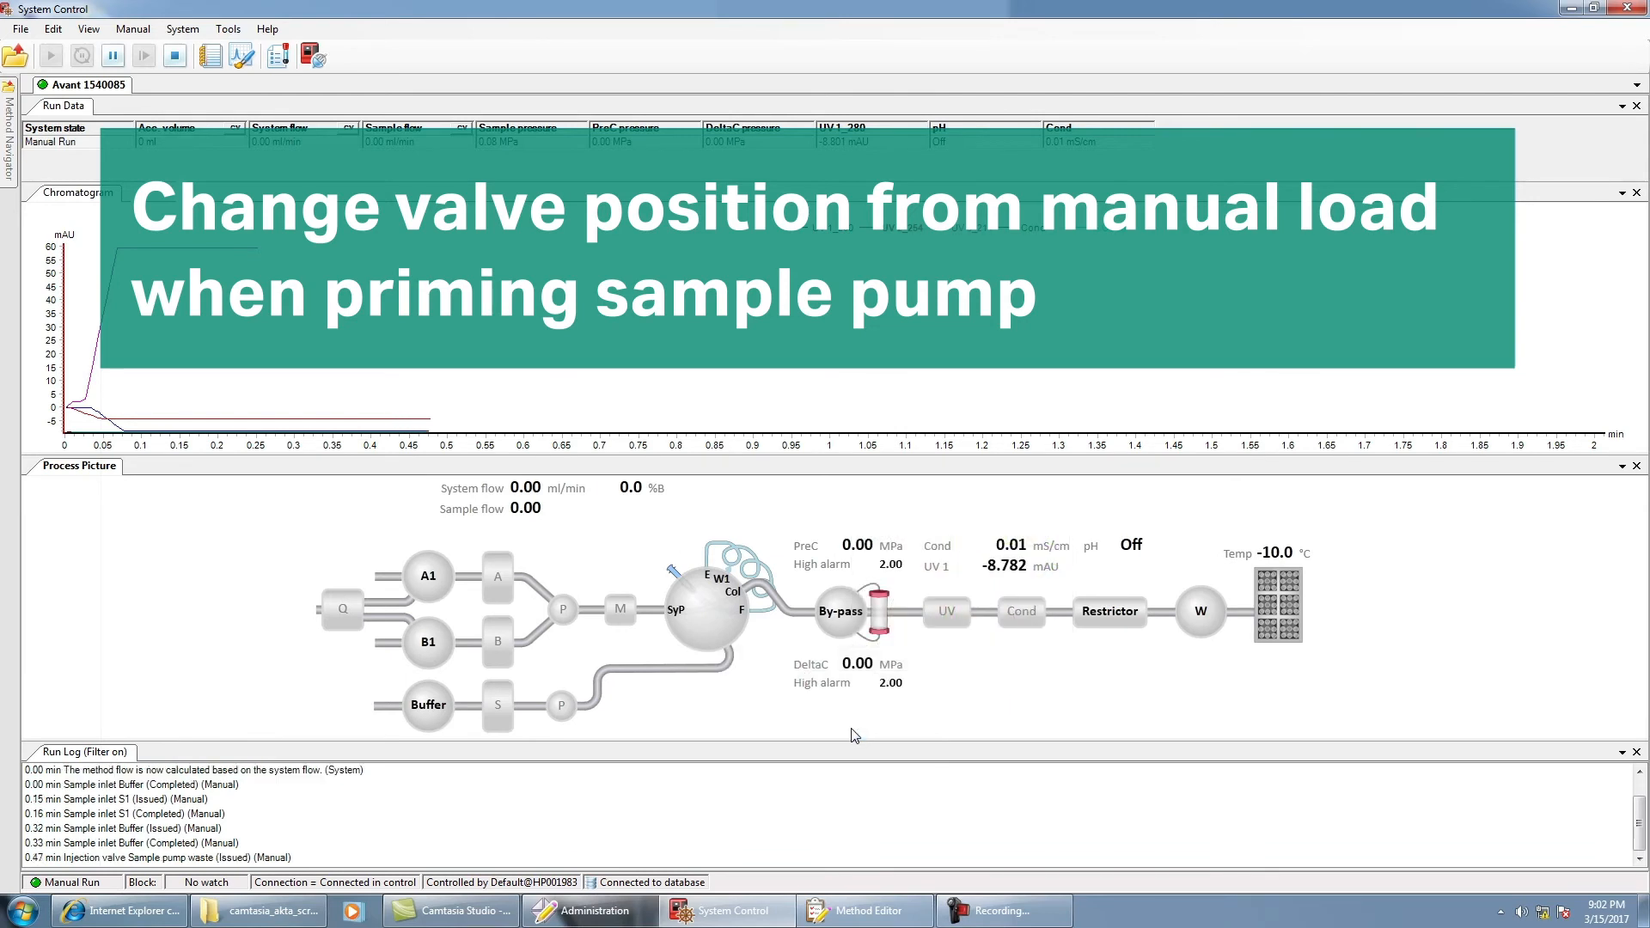
Raise the sample pump flow to 10.00 ml/min using the Sample flow slider
click(496, 705)
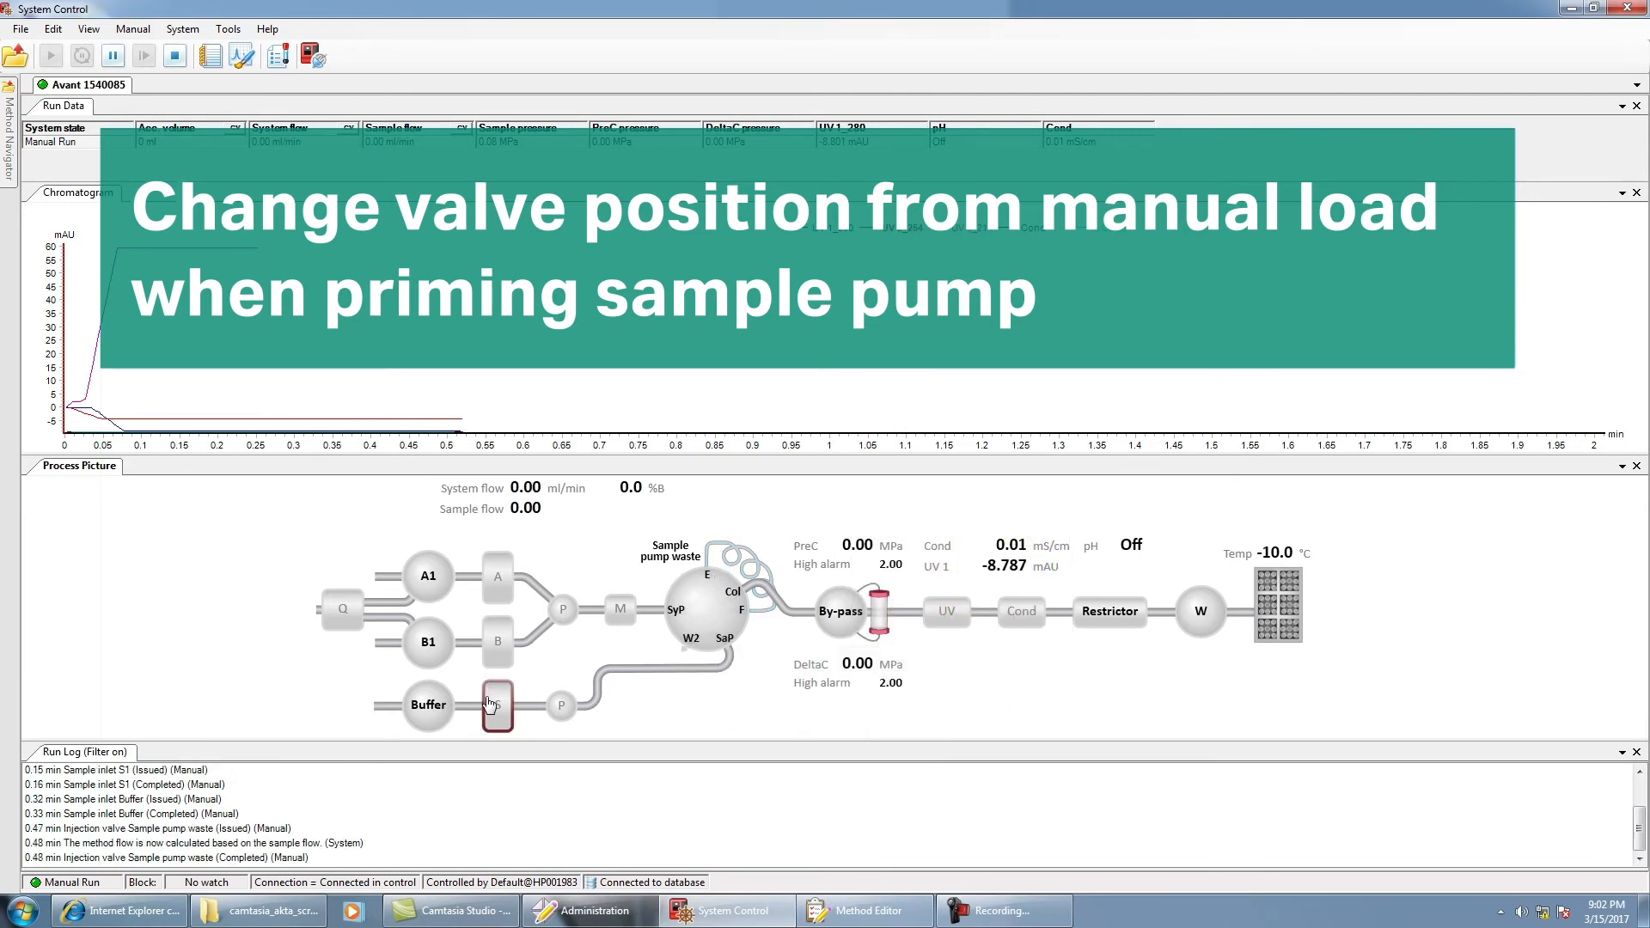
click(495, 705)
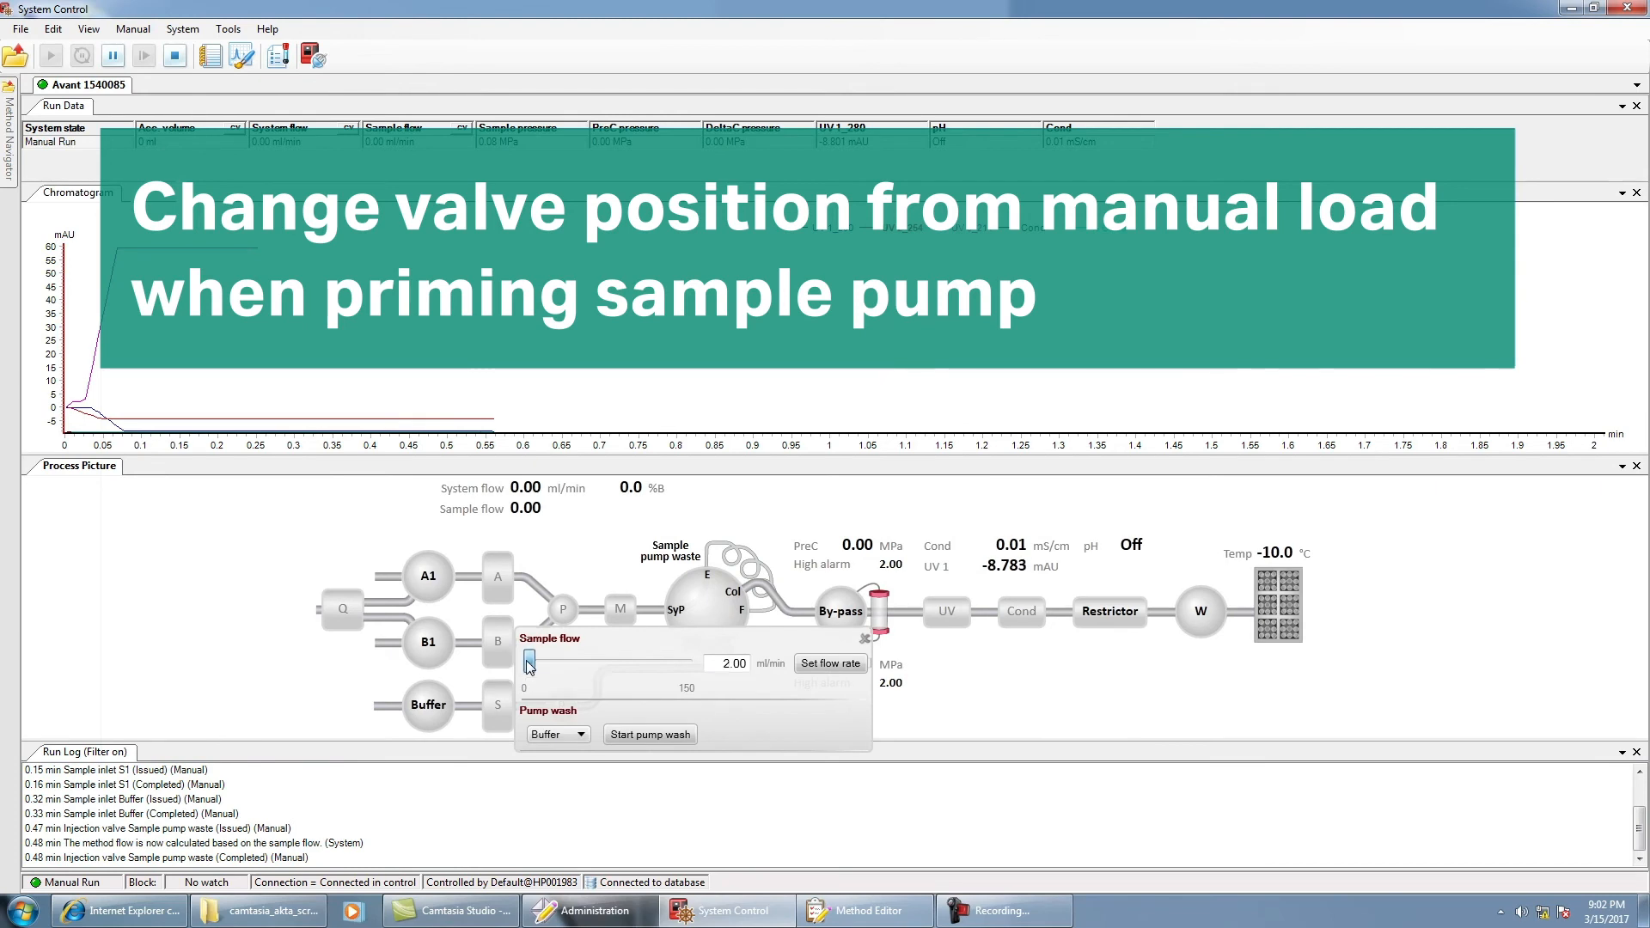
drag(529, 661, 538, 661)
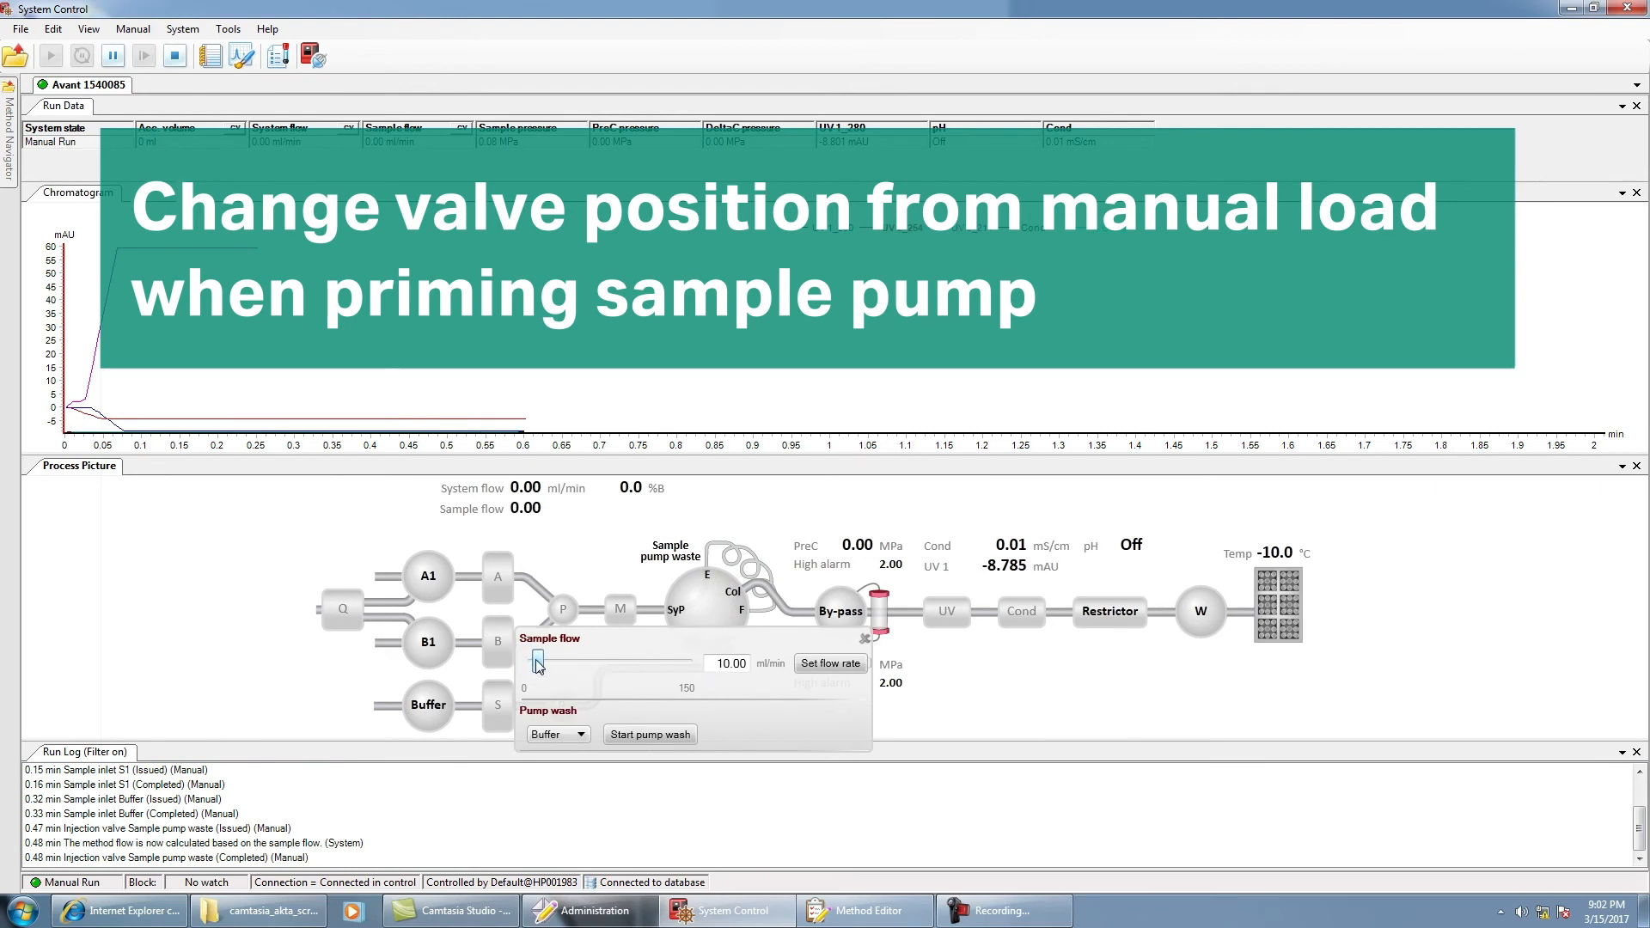